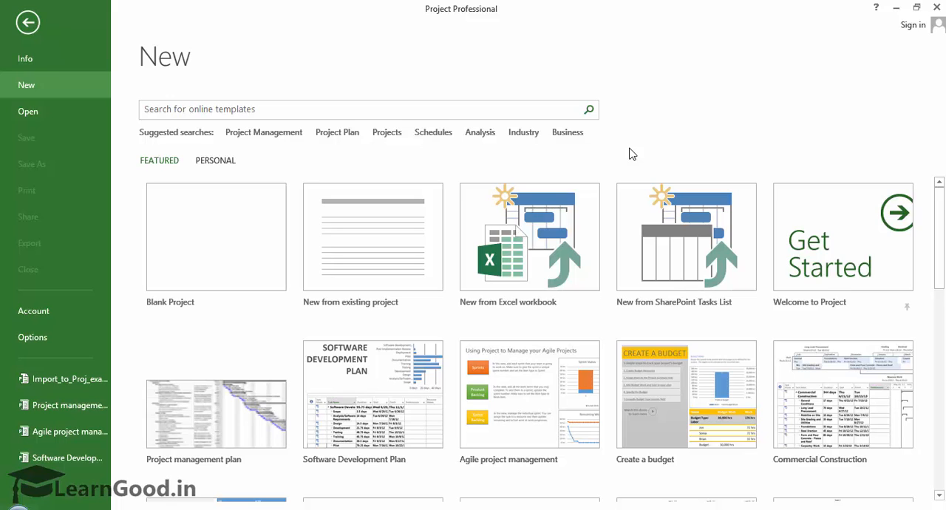
pyautogui.moveTo(618, 155)
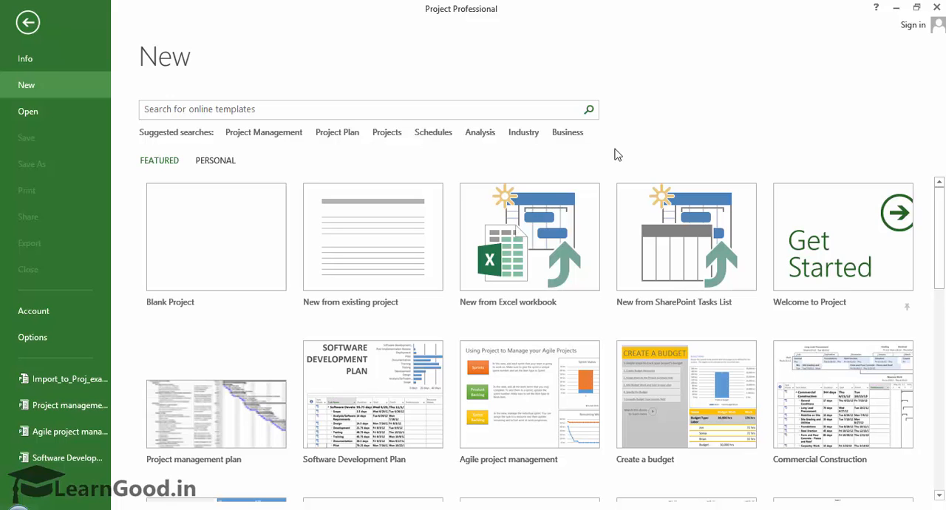
pyautogui.moveTo(260, 163)
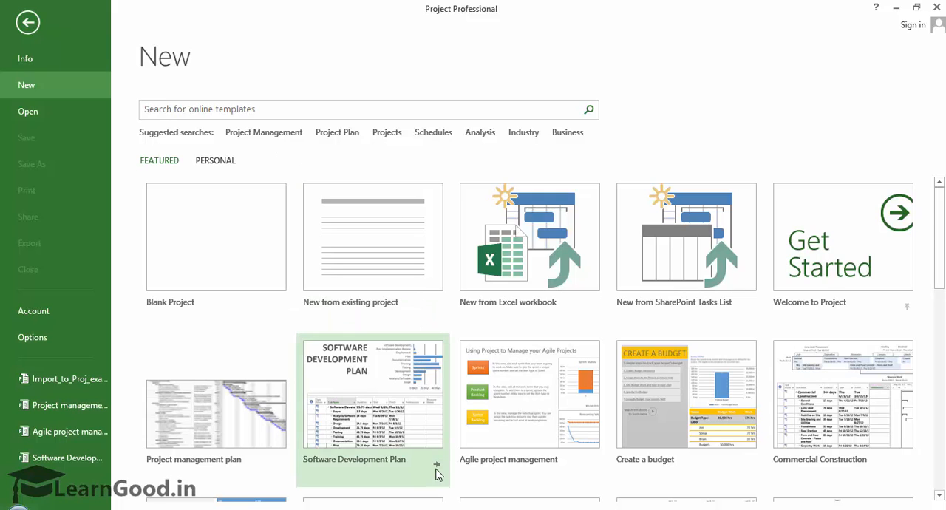
pyautogui.moveTo(529, 393)
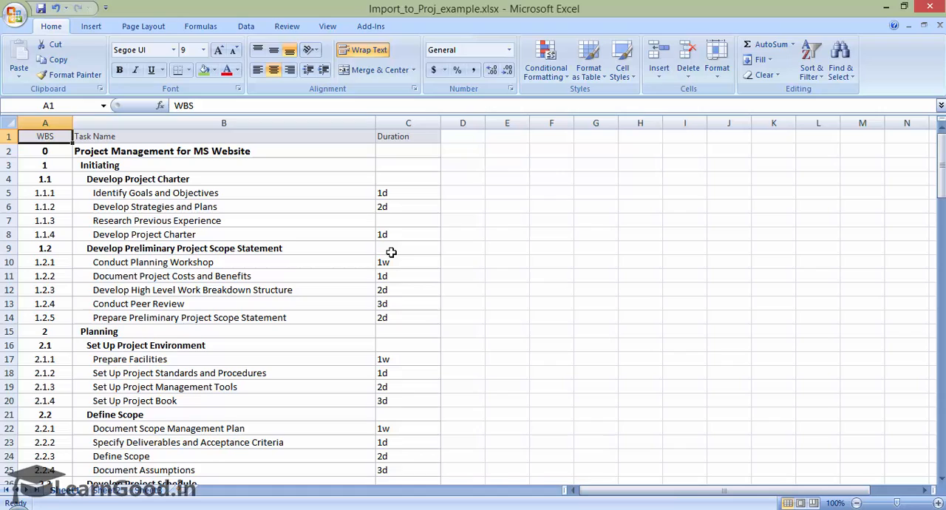
pyautogui.moveTo(237, 188)
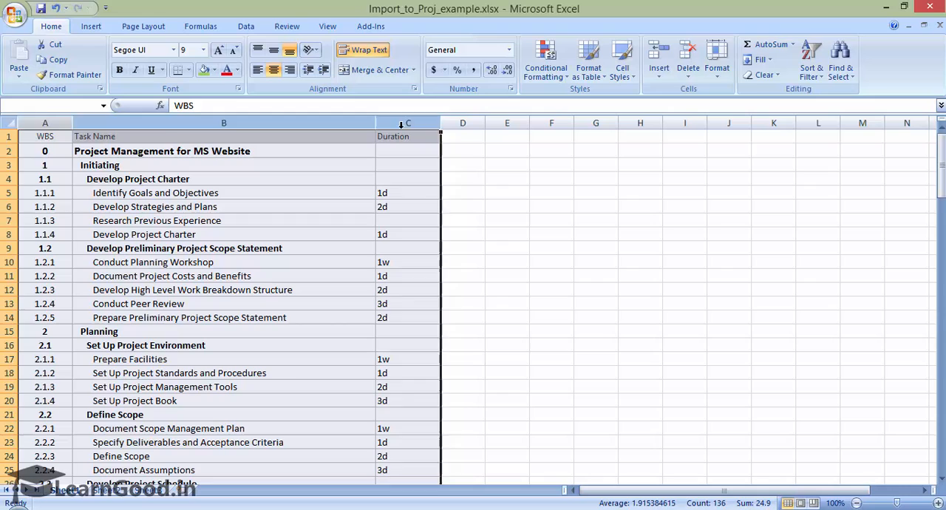
# - Start a new project from an Excel workbook, bringing up the Open dialog
pyautogui.click(44, 136)
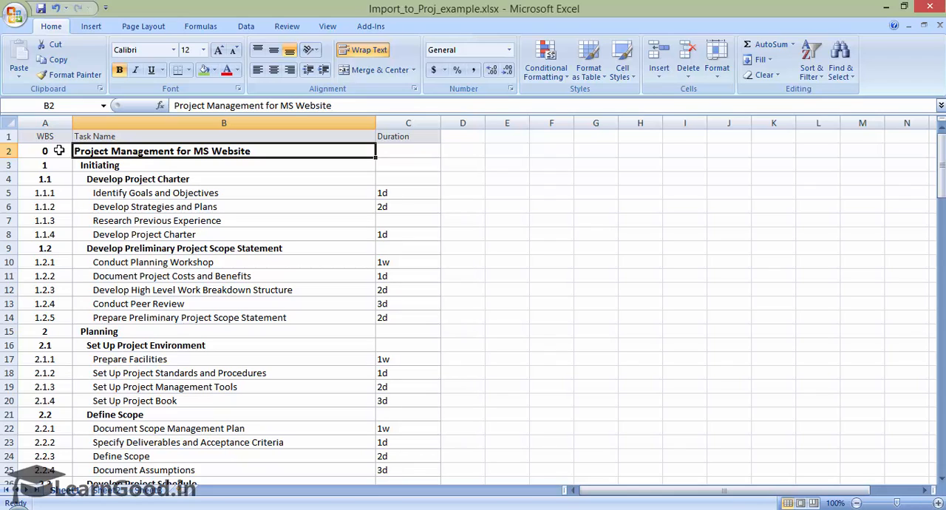
pyautogui.moveTo(70, 154)
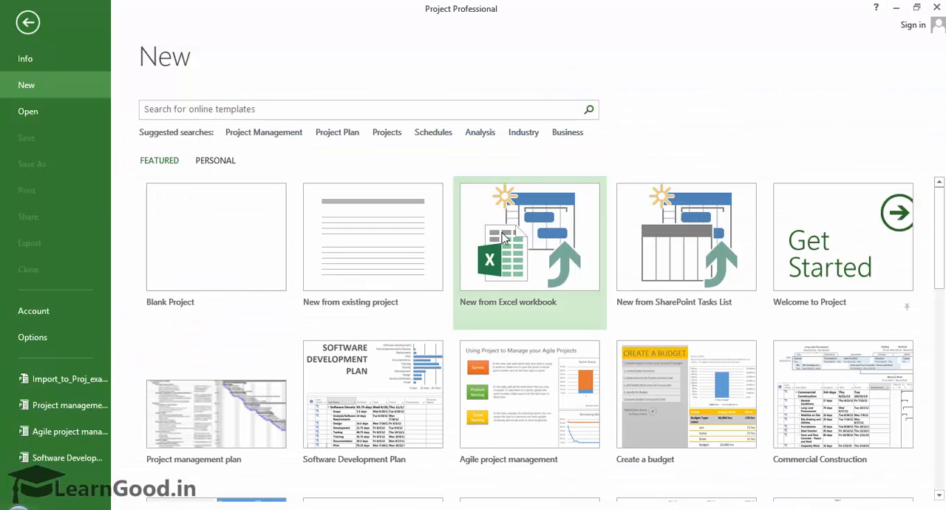
pyautogui.moveTo(509, 236)
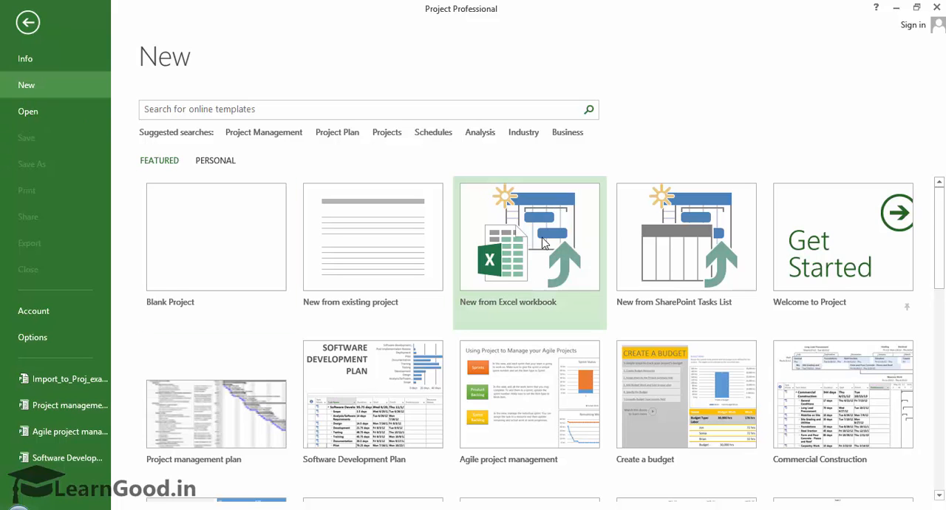
pyautogui.moveTo(509, 269)
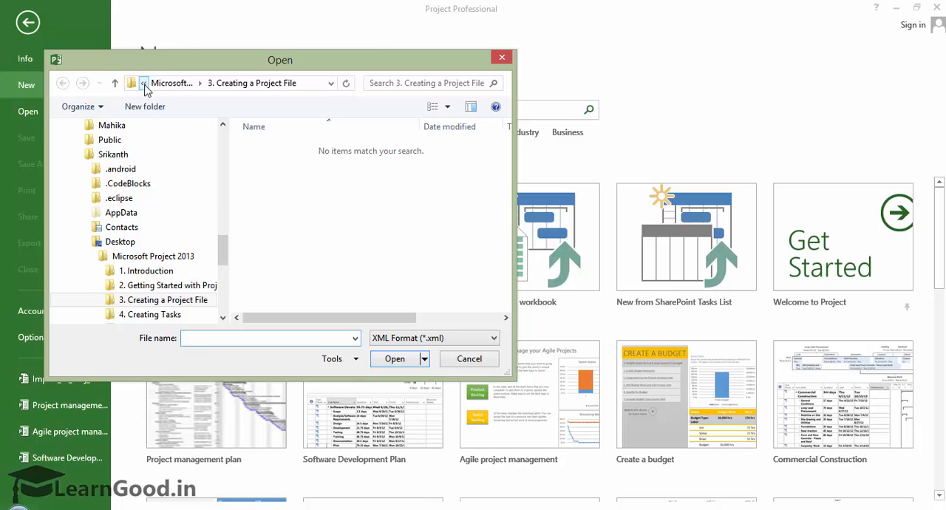
# - Browse to the 3. Creating a Project File folder, filter to Excel Workbook and open Import_to_Proj_example.xlsx
pyautogui.click(145, 82)
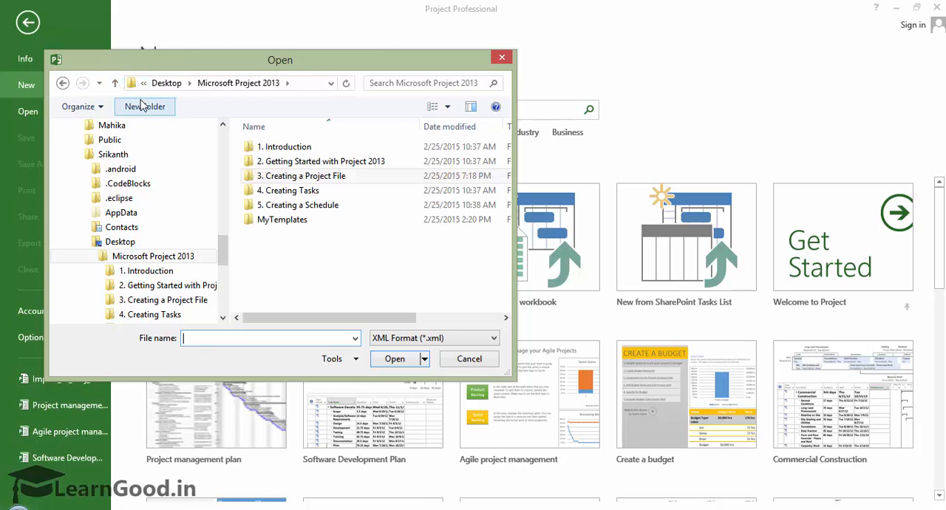
pyautogui.moveTo(275, 166)
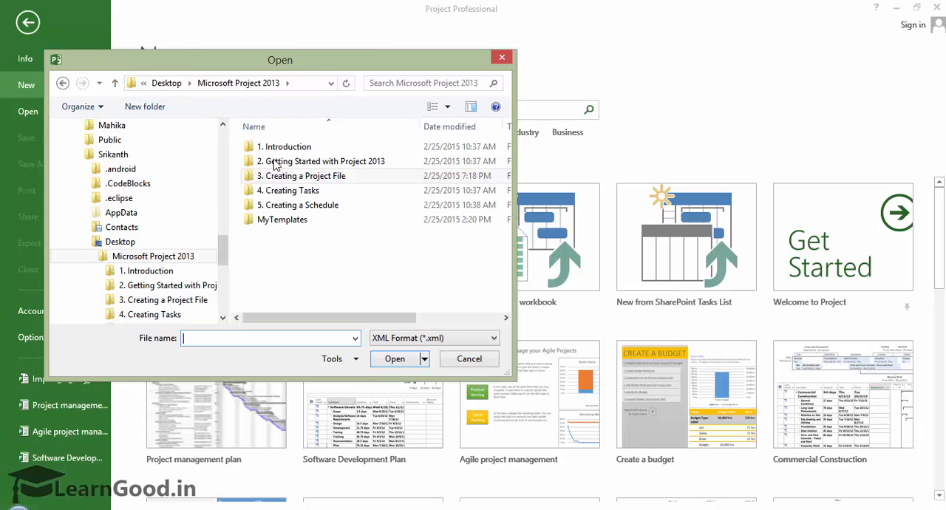
pyautogui.doubleClick(302, 175)
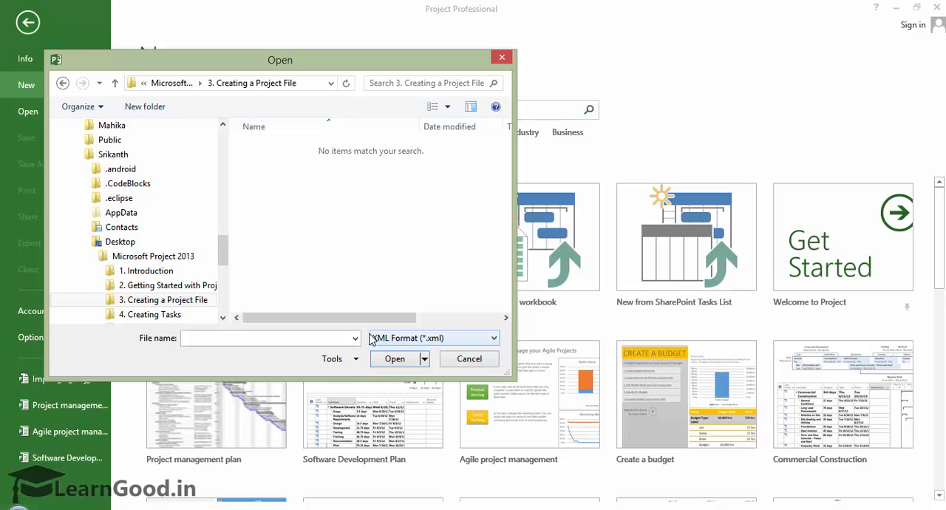
pyautogui.click(494, 337)
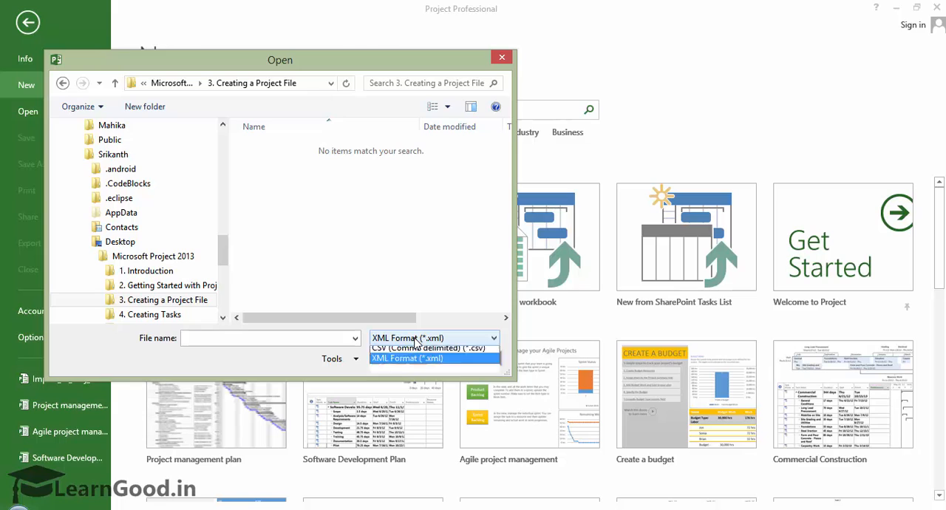
pyautogui.click(491, 337)
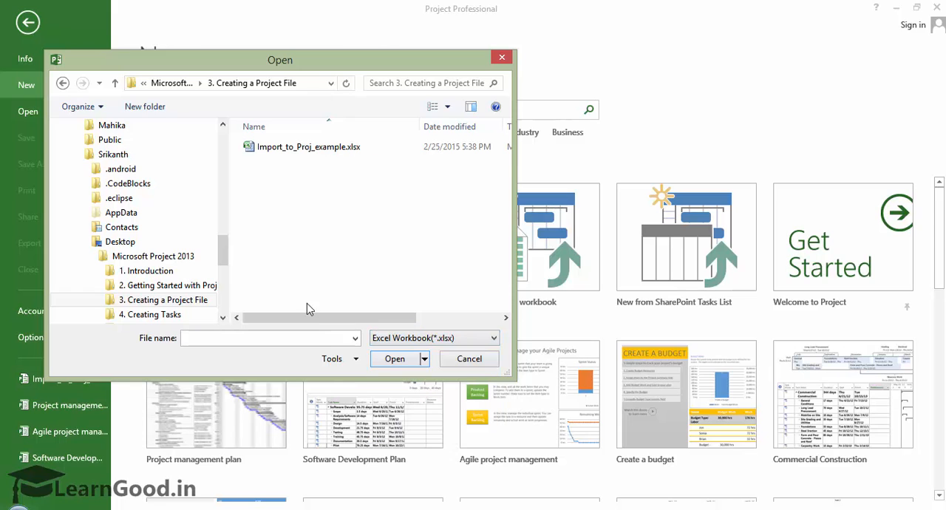
pyautogui.click(307, 146)
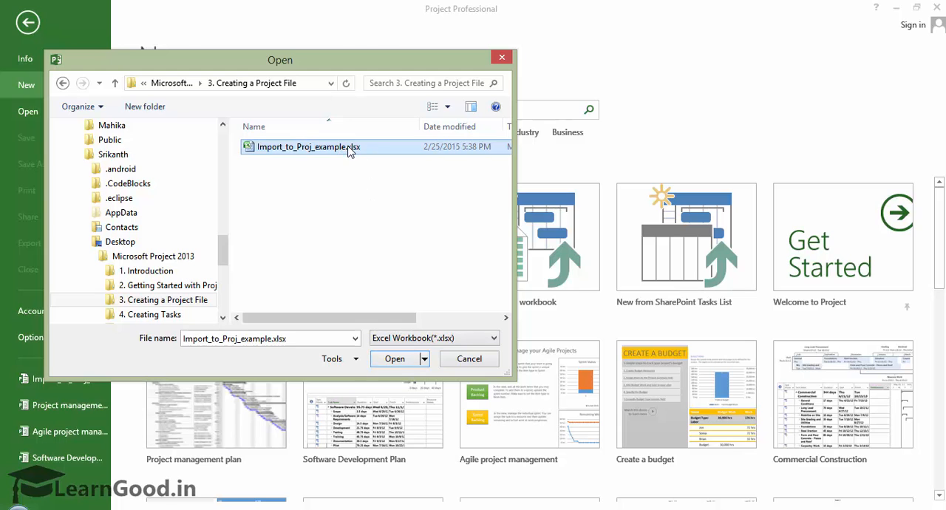
pyautogui.click(393, 357)
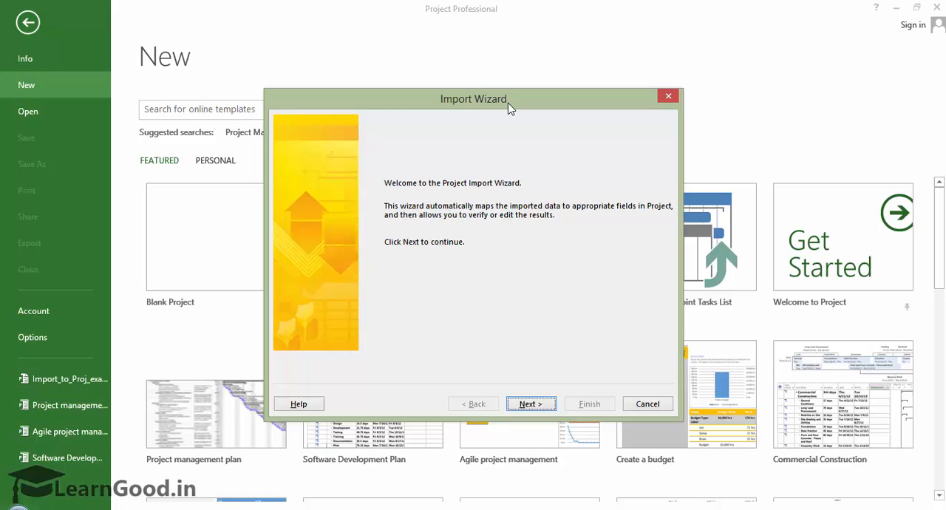
pyautogui.moveTo(501, 104)
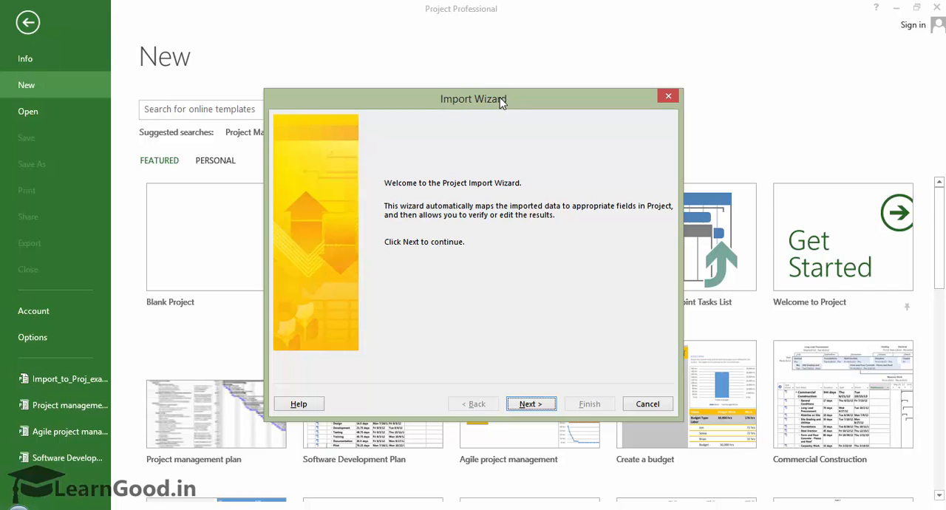
pyautogui.moveTo(467, 249)
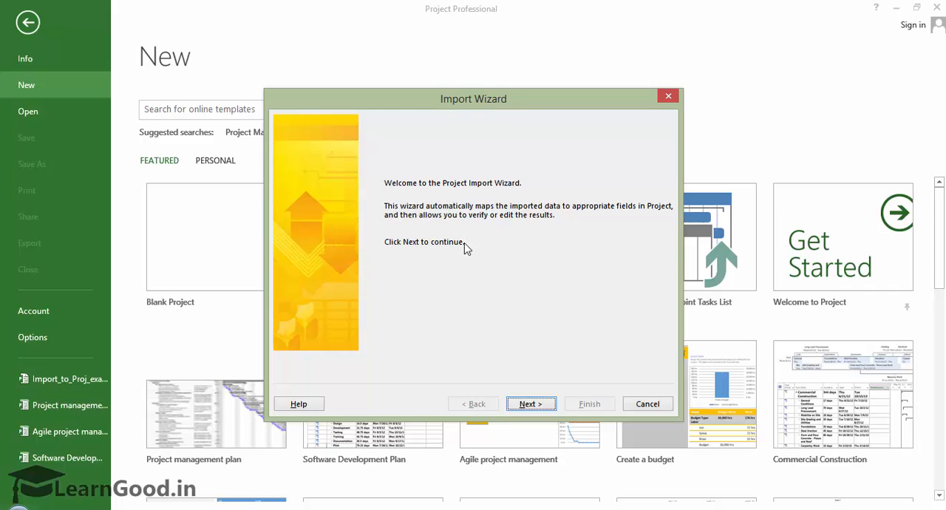
pyautogui.moveTo(526, 362)
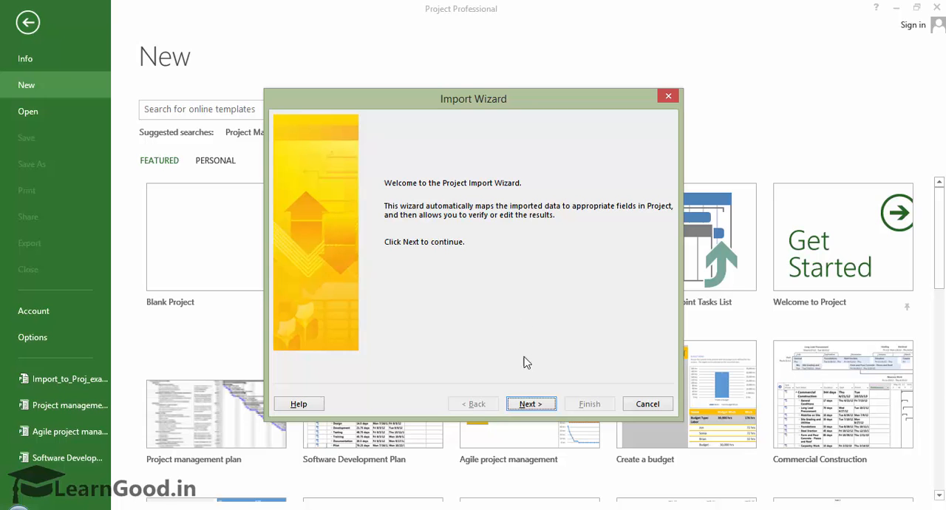
pyautogui.moveTo(505, 408)
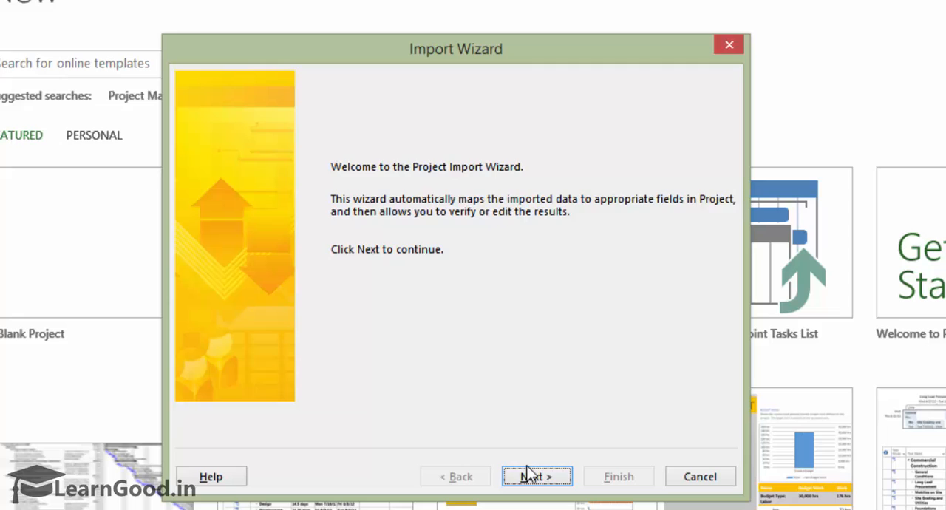
# - Advance the Import Wizard keeping New map and importing as a new project
pyautogui.click(535, 476)
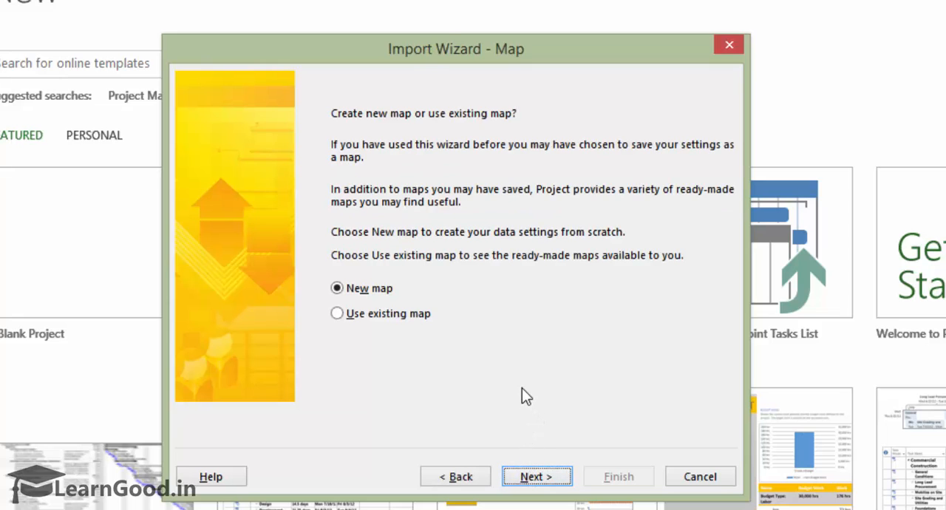
pyautogui.moveTo(322, 269)
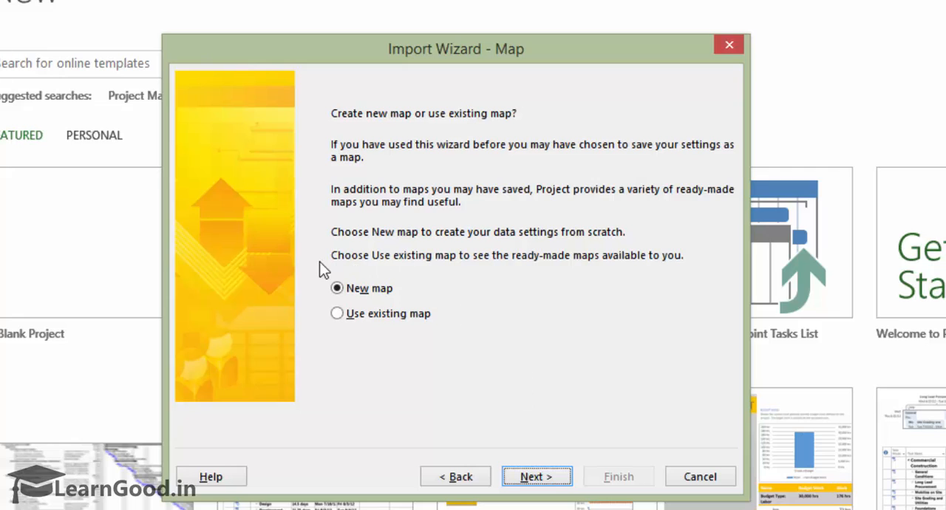
pyautogui.moveTo(436, 314)
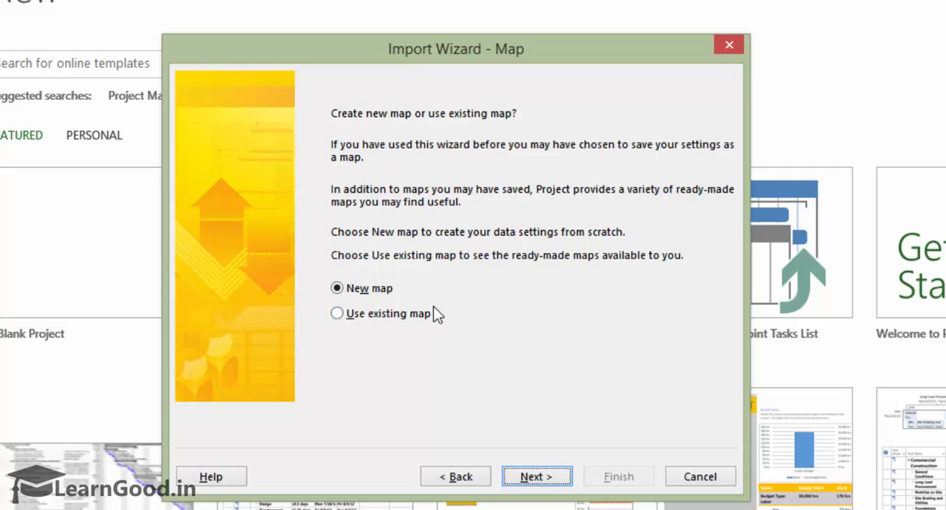
pyautogui.click(537, 476)
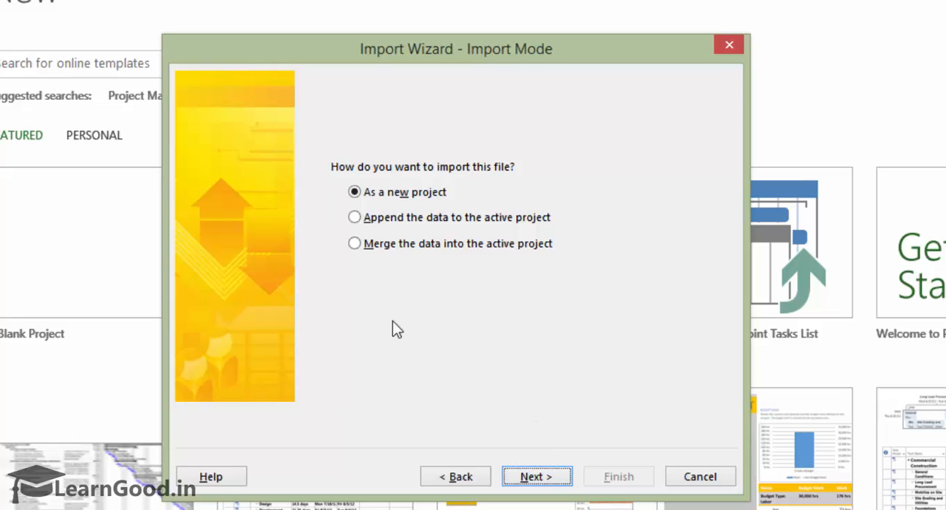
pyautogui.moveTo(543, 264)
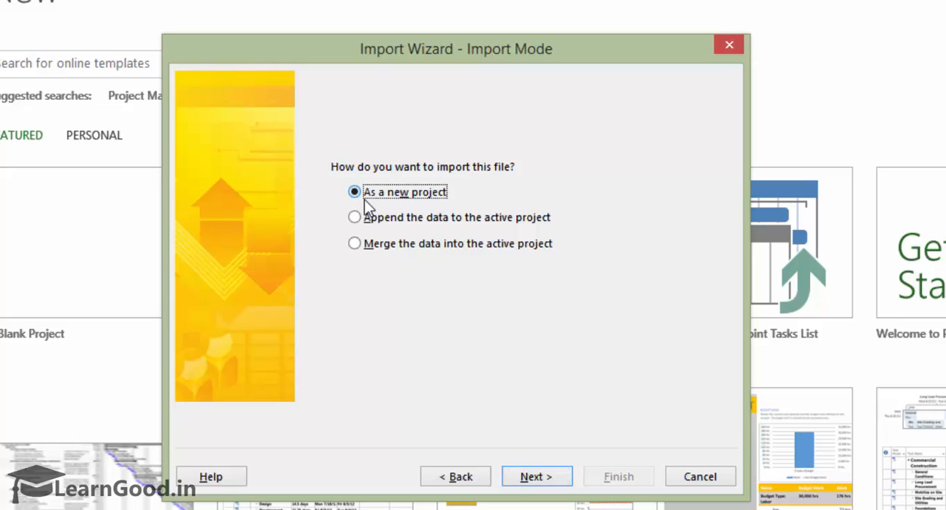
pyautogui.moveTo(405, 234)
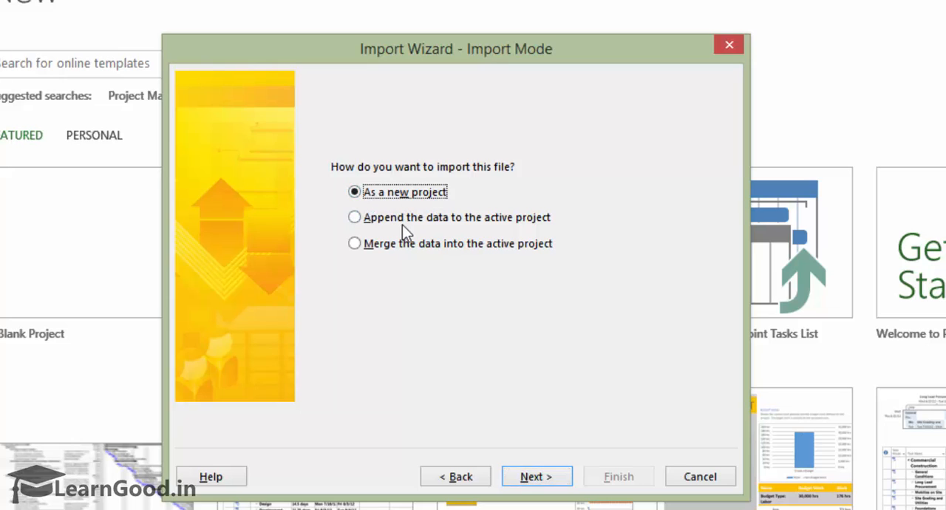
pyautogui.moveTo(387, 254)
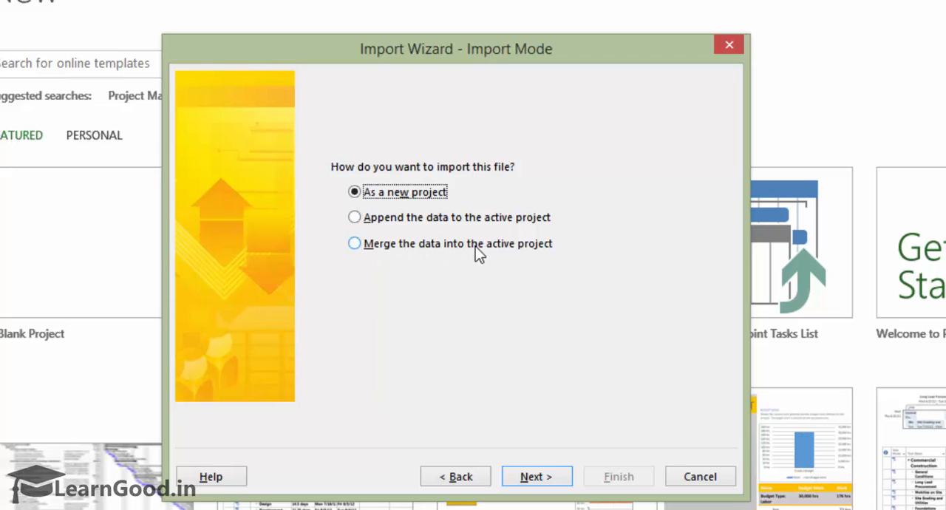
pyautogui.moveTo(506, 260)
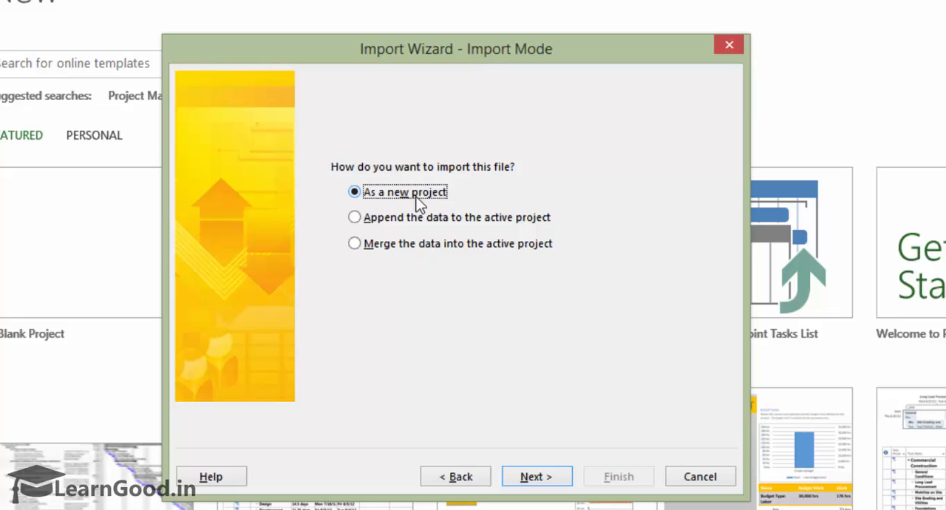
pyautogui.click(536, 476)
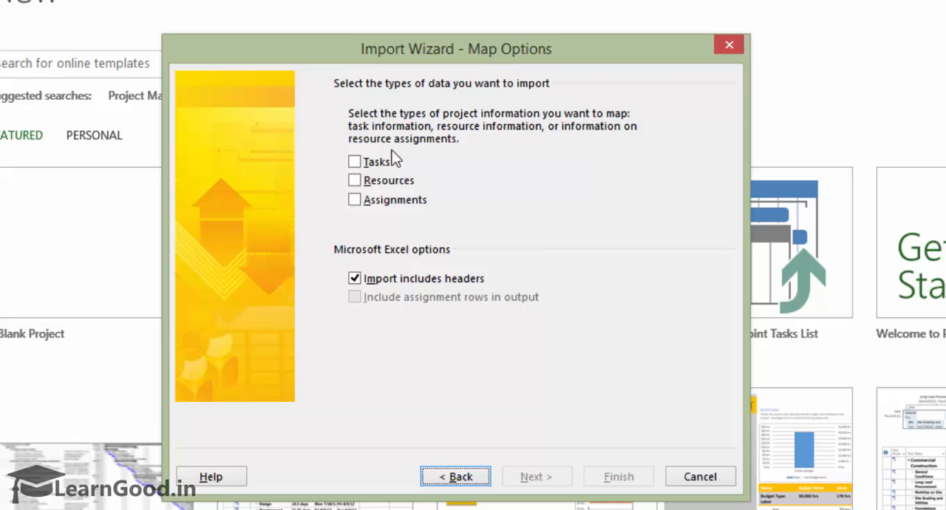
pyautogui.moveTo(442, 145)
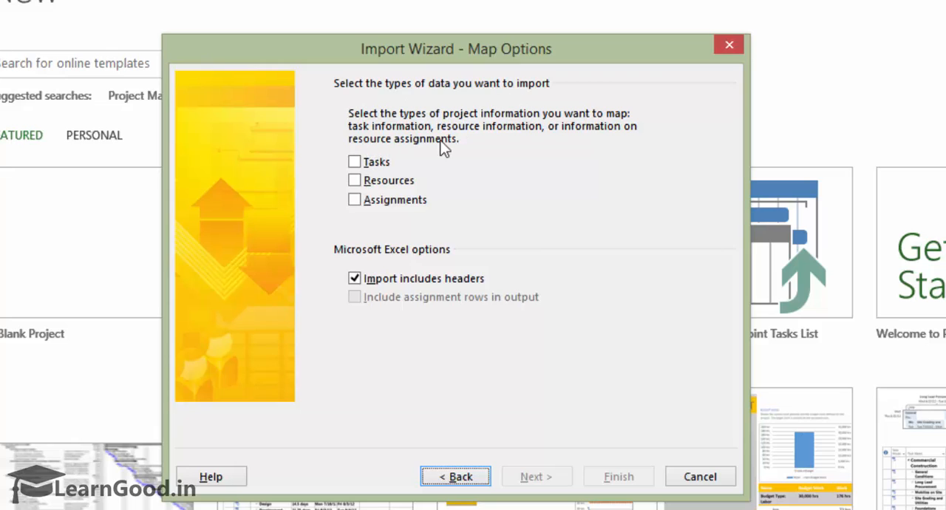
# - Choose Tasks as the data type to import, with headers included
pyautogui.click(355, 161)
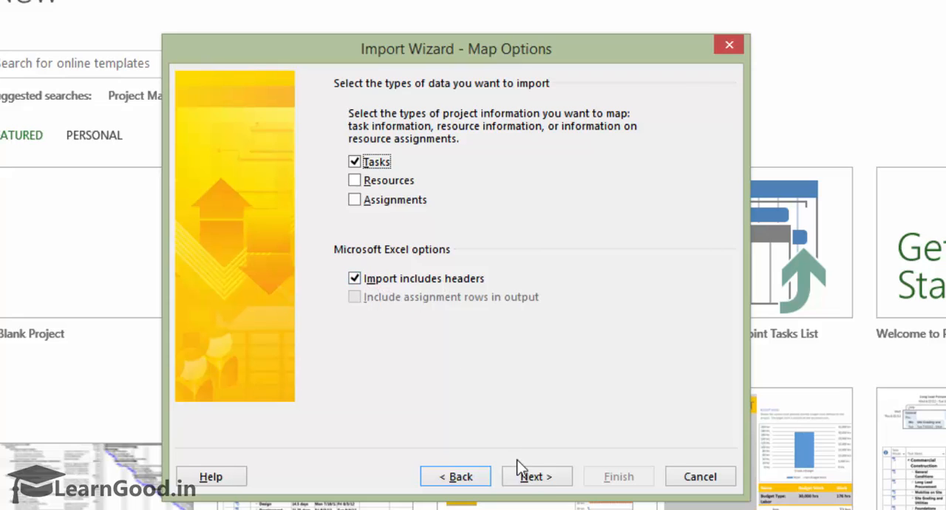
# - Move to Task Mapping and choose Sheet1 as the source worksheet
pyautogui.click(537, 476)
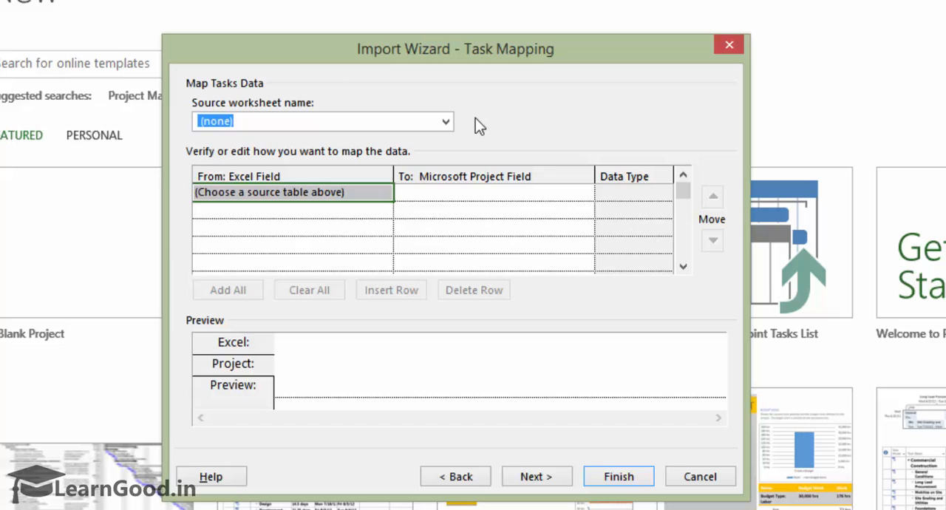
pyautogui.moveTo(556, 60)
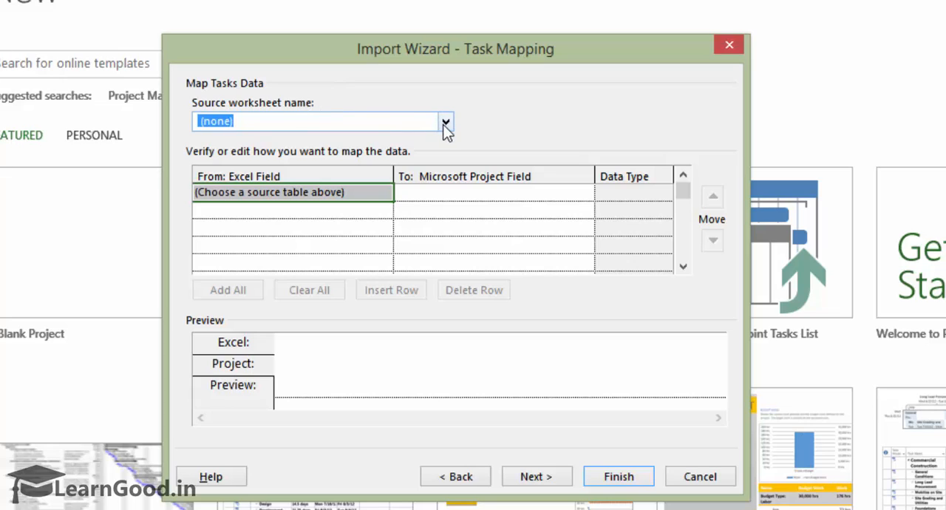
pyautogui.click(445, 121)
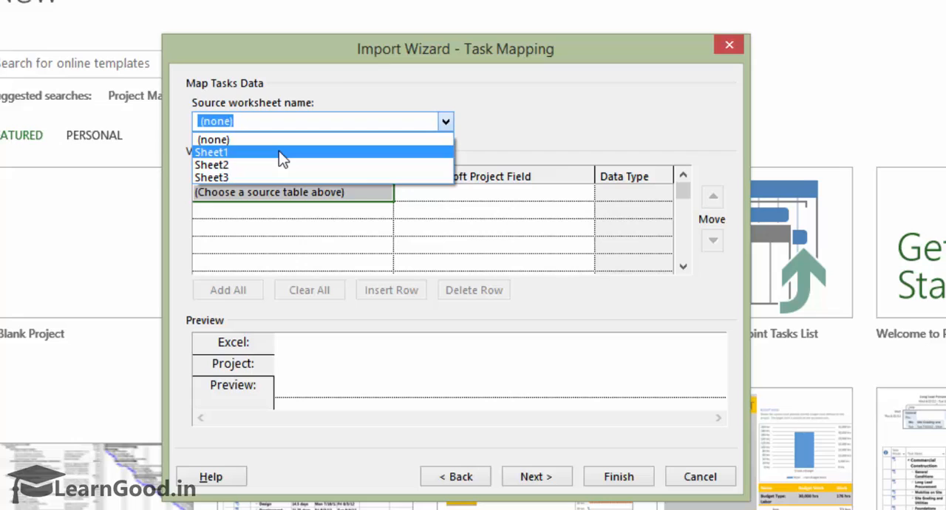
pyautogui.click(212, 151)
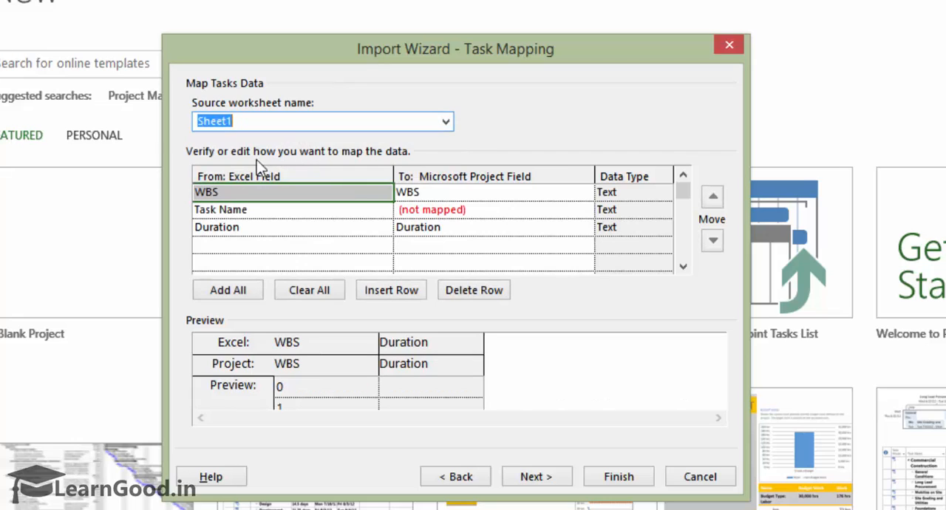
pyautogui.moveTo(185, 244)
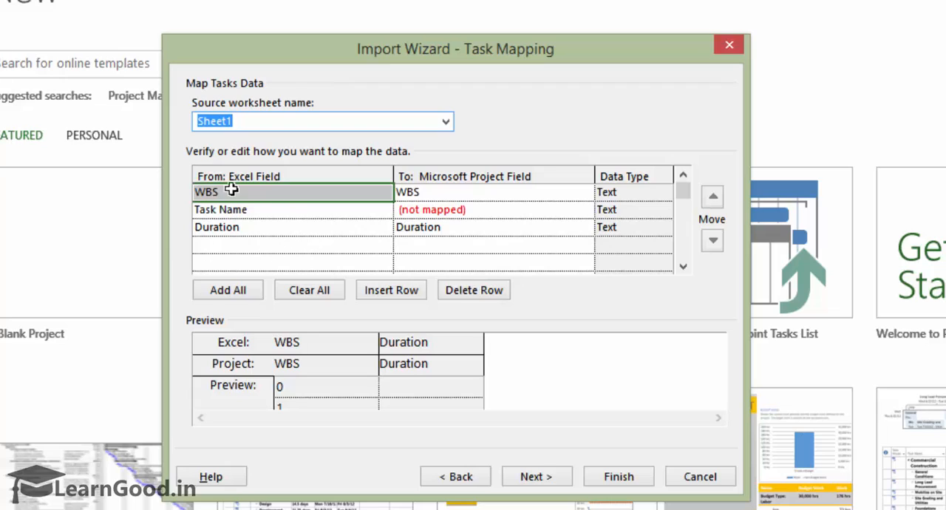
pyautogui.moveTo(288, 240)
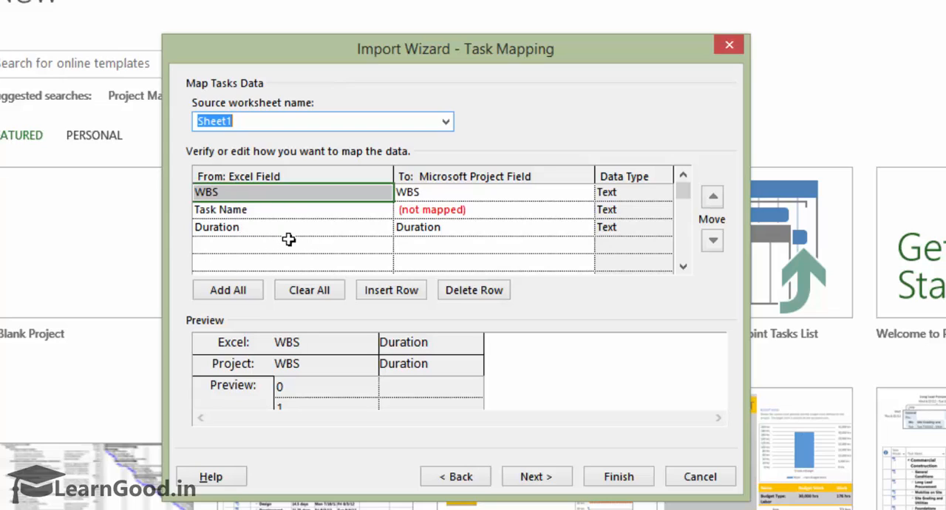
pyautogui.moveTo(309, 225)
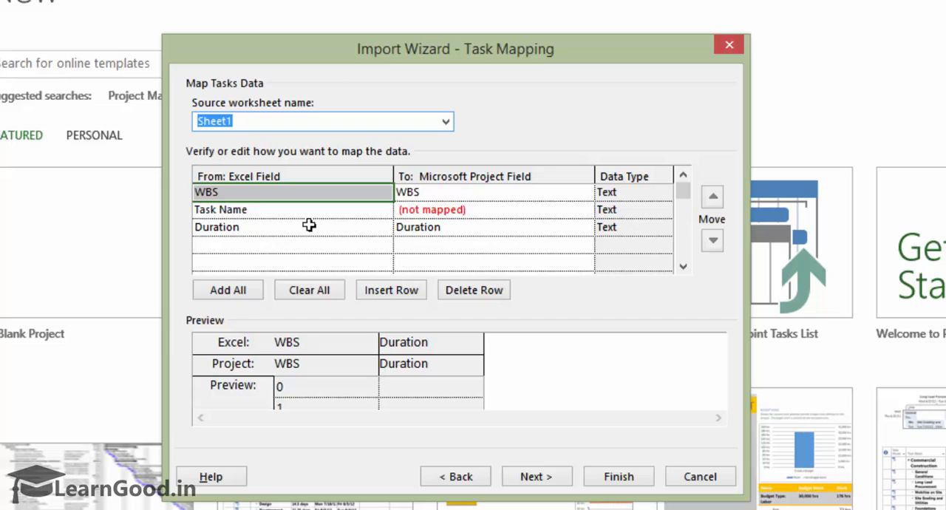
pyautogui.moveTo(358, 215)
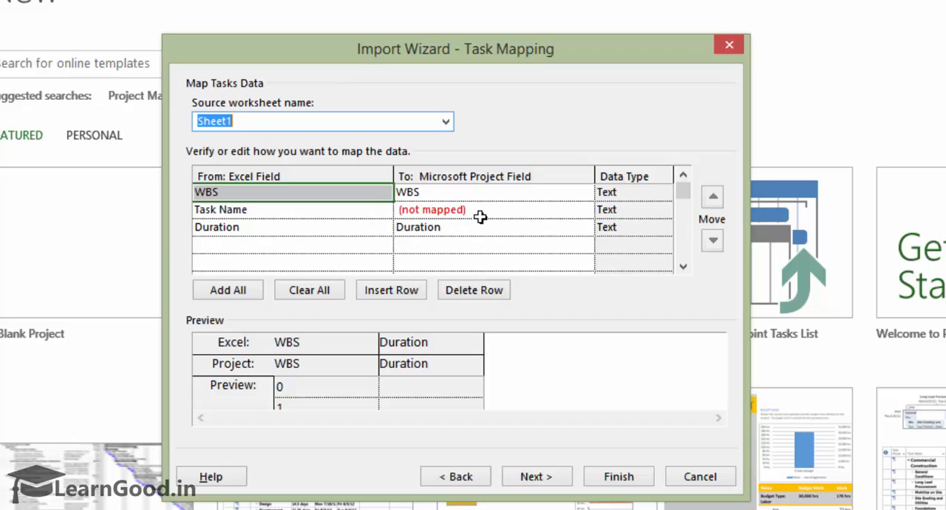
pyautogui.moveTo(496, 210)
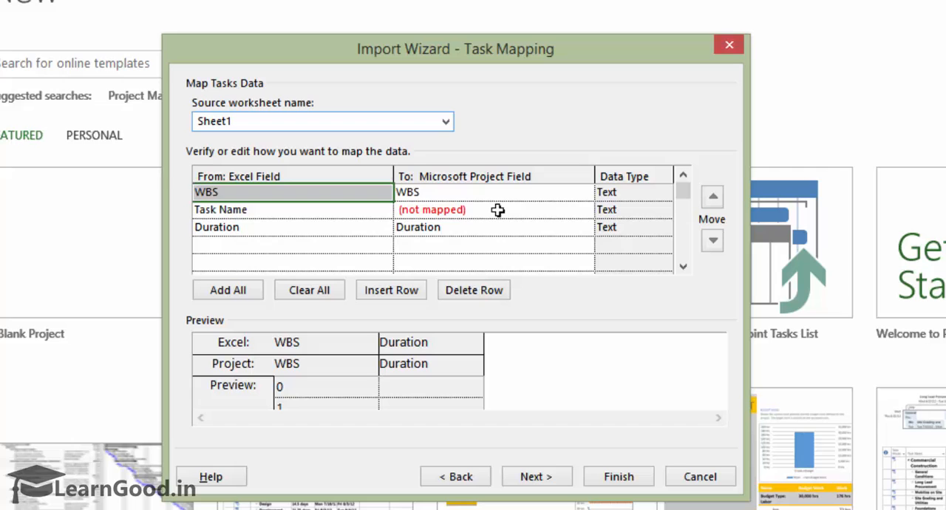
# - Map the Excel Task Name field to the Project Name field
pyautogui.click(491, 210)
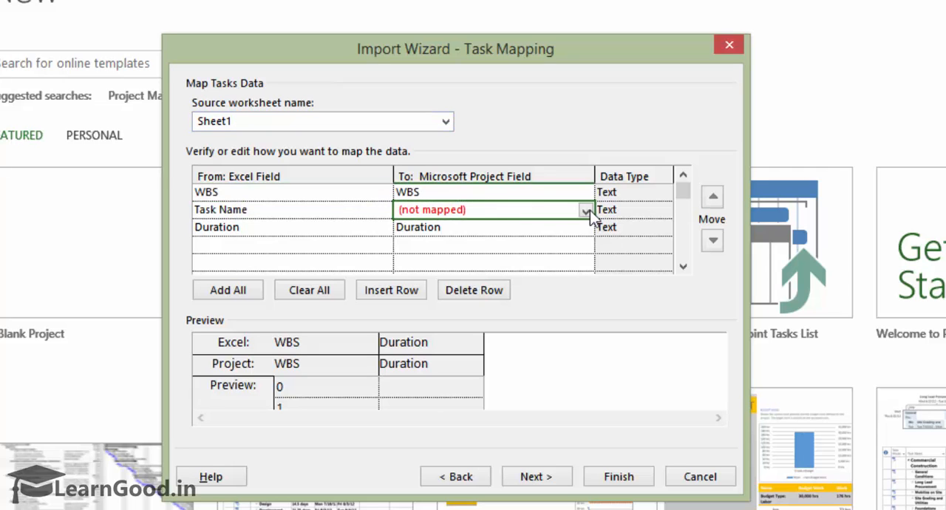
pyautogui.click(586, 210)
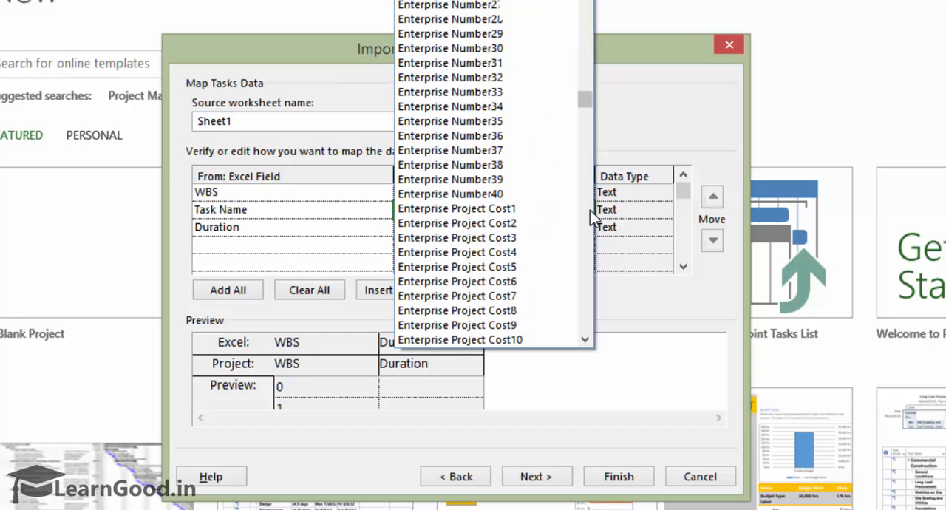
pyautogui.scroll(-3)
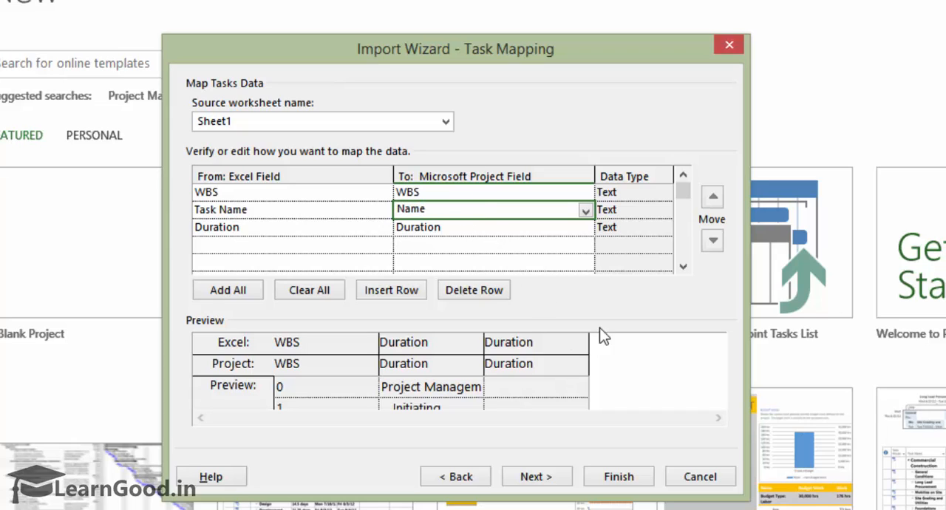
pyautogui.moveTo(390, 442)
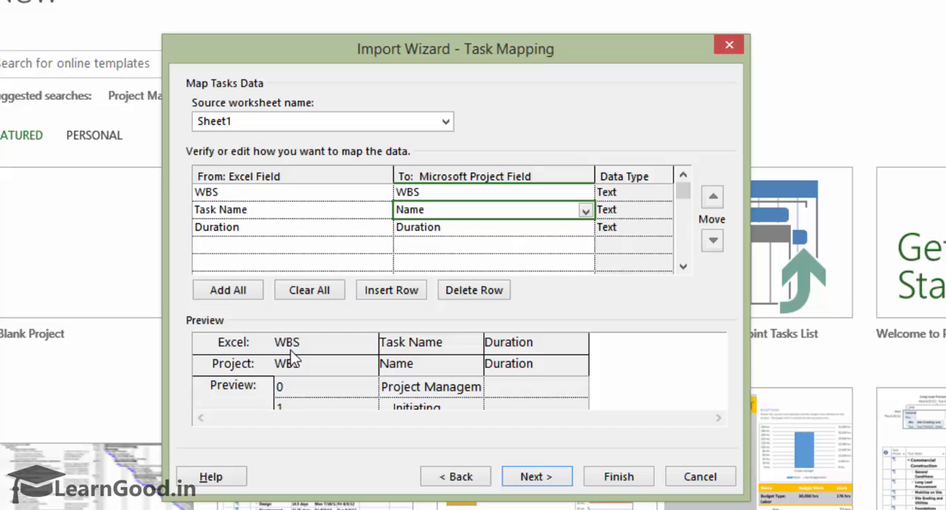
pyautogui.moveTo(502, 418)
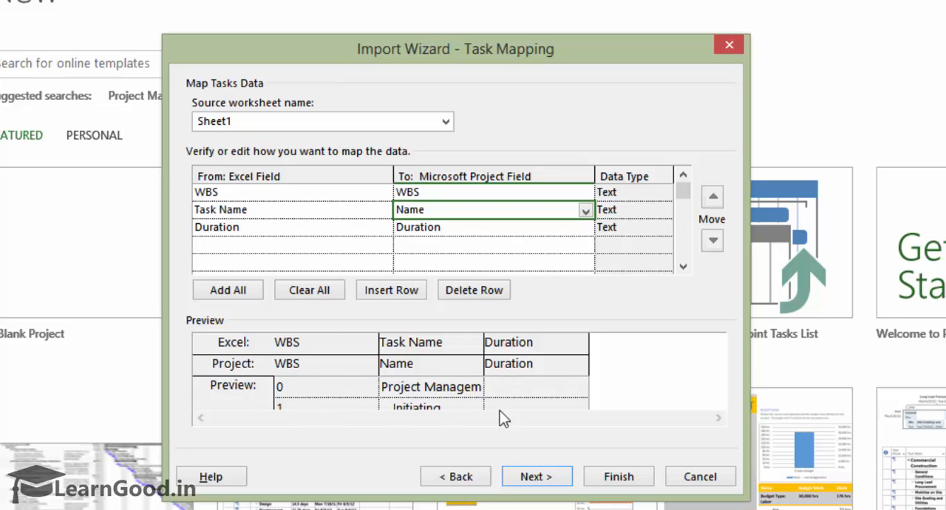
# - Reach End of Map Definition and finish the import to create the project
pyautogui.click(536, 476)
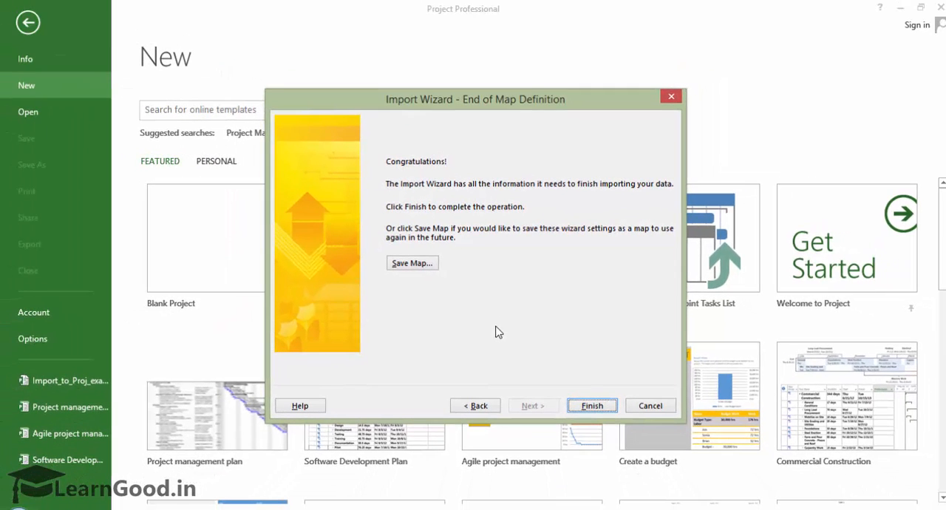
pyautogui.moveTo(589, 379)
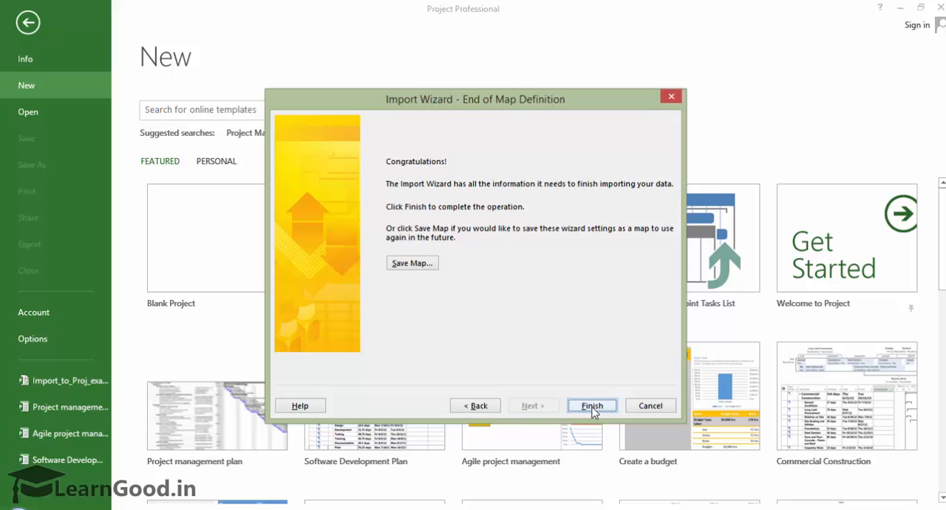
pyautogui.click(592, 405)
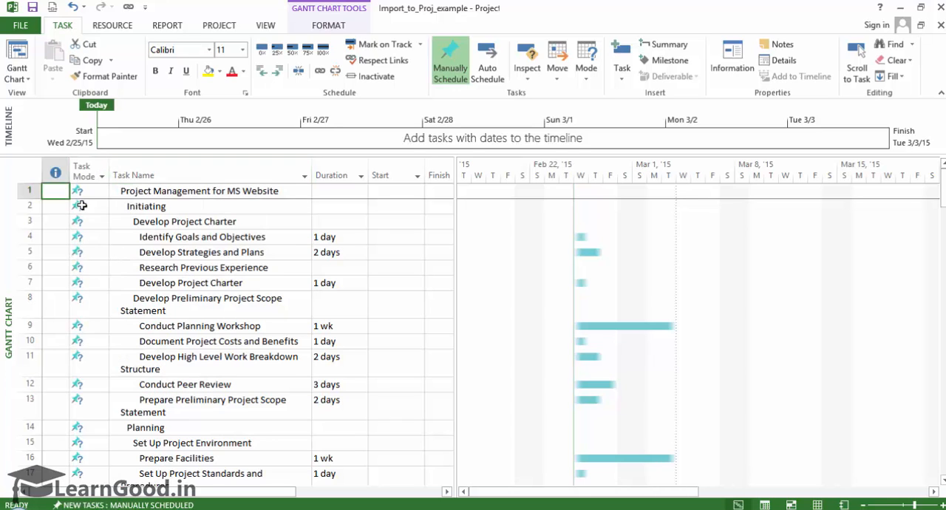
# - Insert a WBS column before Task Mode showing codes like 1.1 and 1.2.1
pyautogui.rightClick(83, 170)
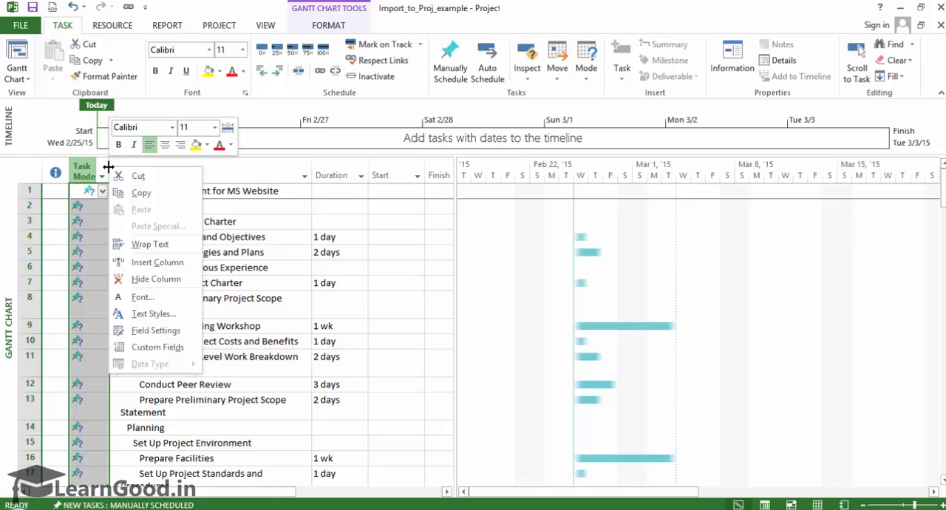
pyautogui.moveTo(155, 262)
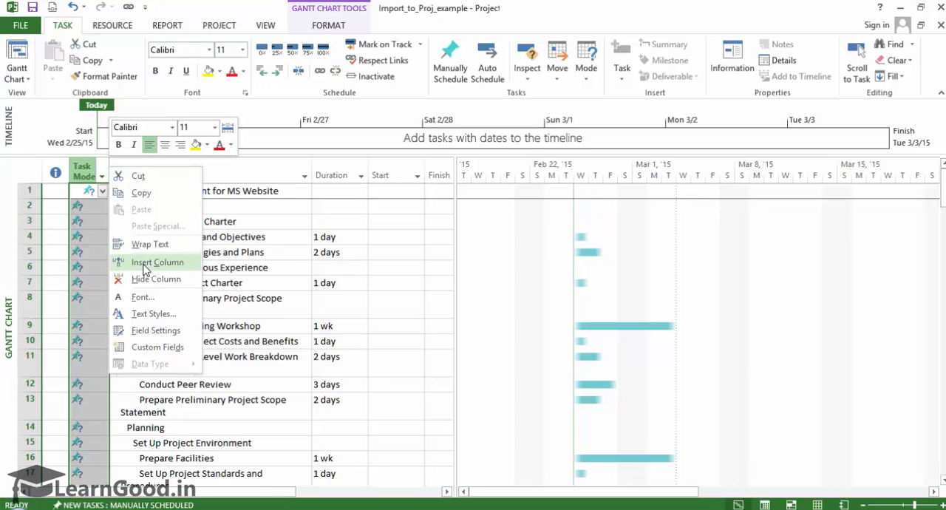
pyautogui.click(156, 262)
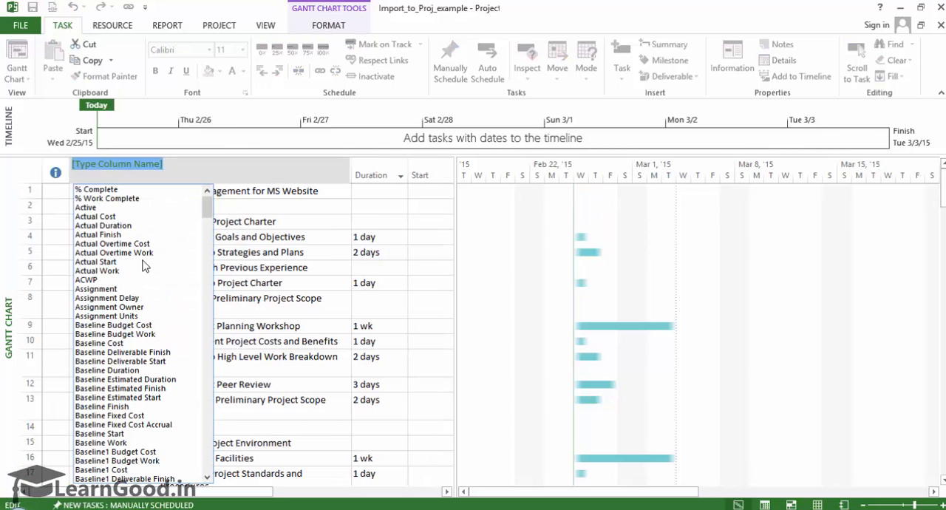
pyautogui.write('wbs')
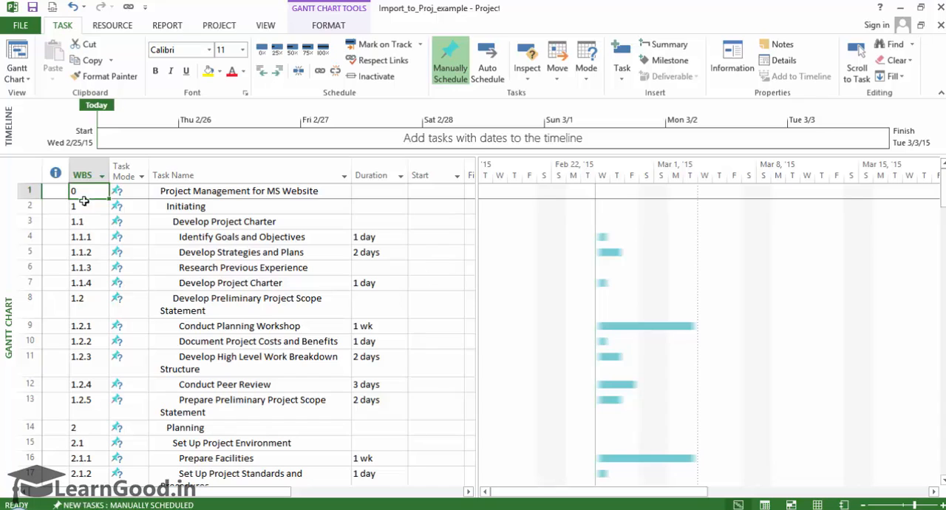
# - Widen the Task Name column so long names fit on one line, then review the task list
pyautogui.click(82, 174)
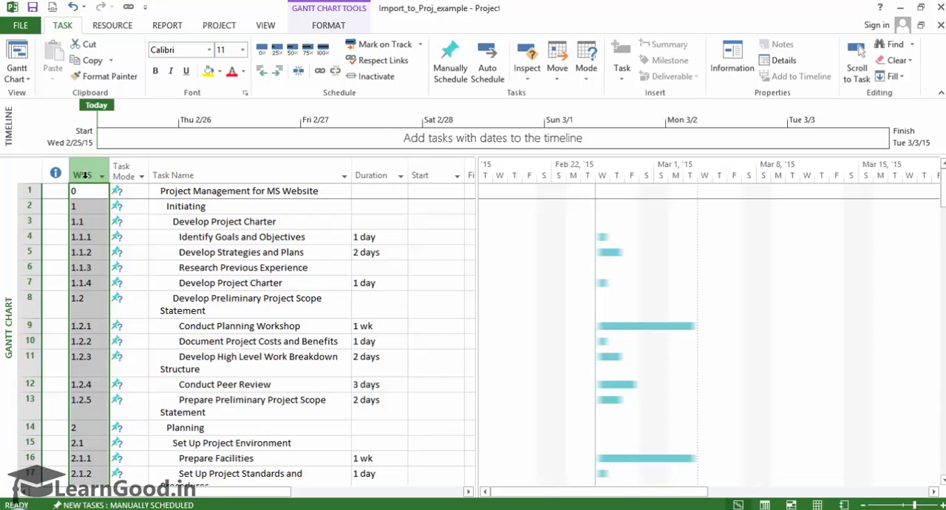
pyautogui.click(124, 191)
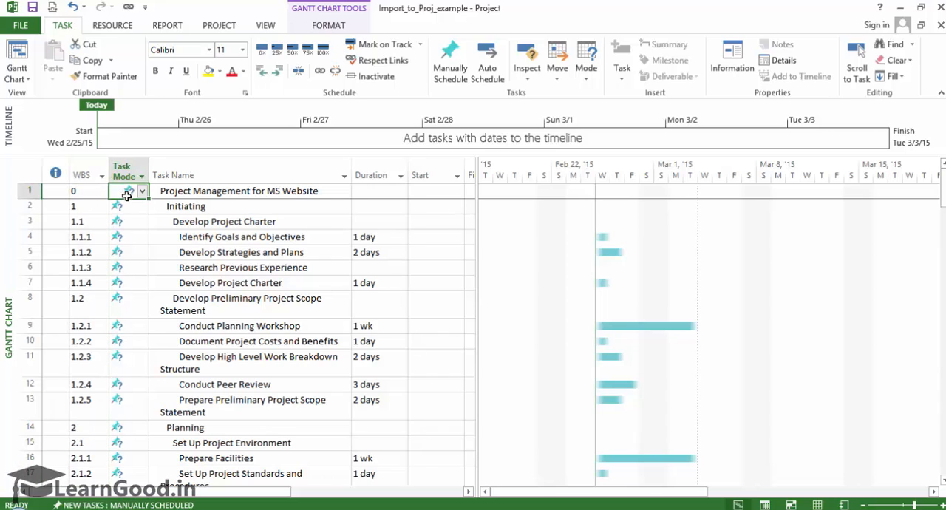
pyautogui.click(185, 207)
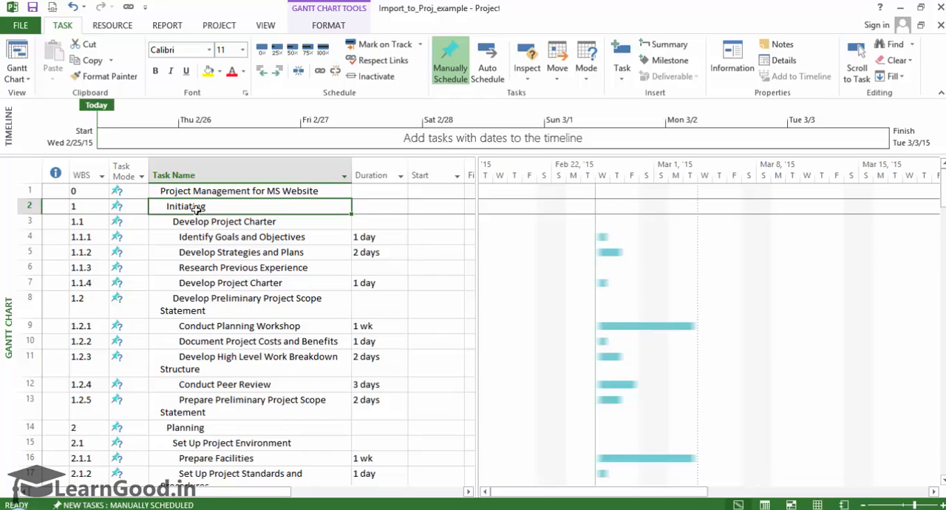
pyautogui.click(242, 237)
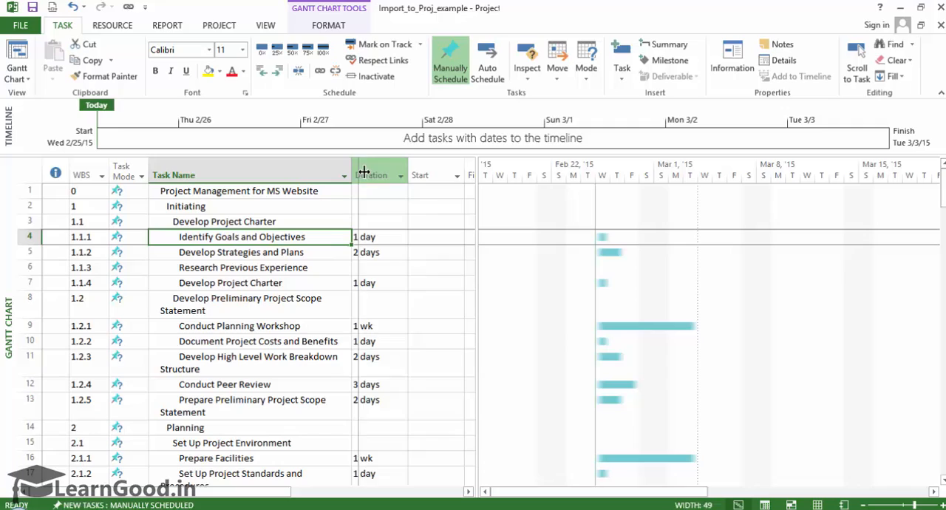
pyautogui.scroll(-3)
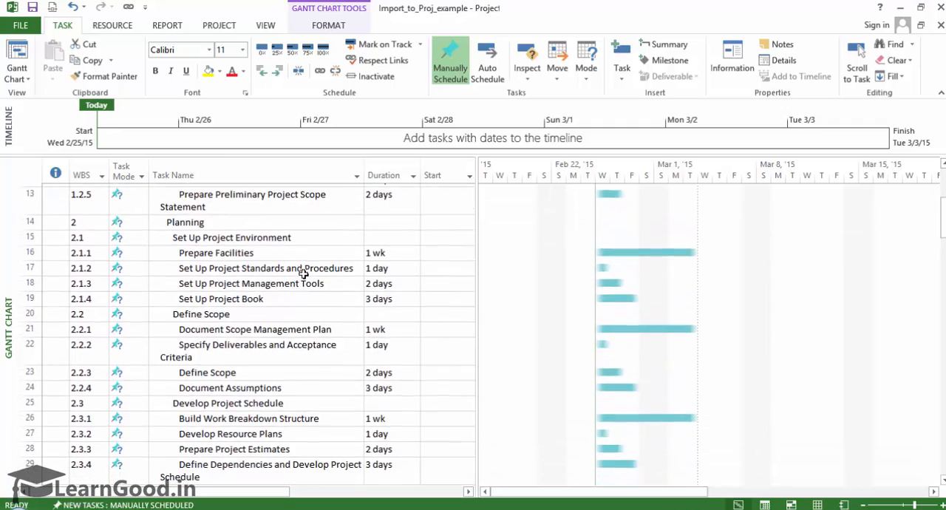
pyautogui.scroll(-3)
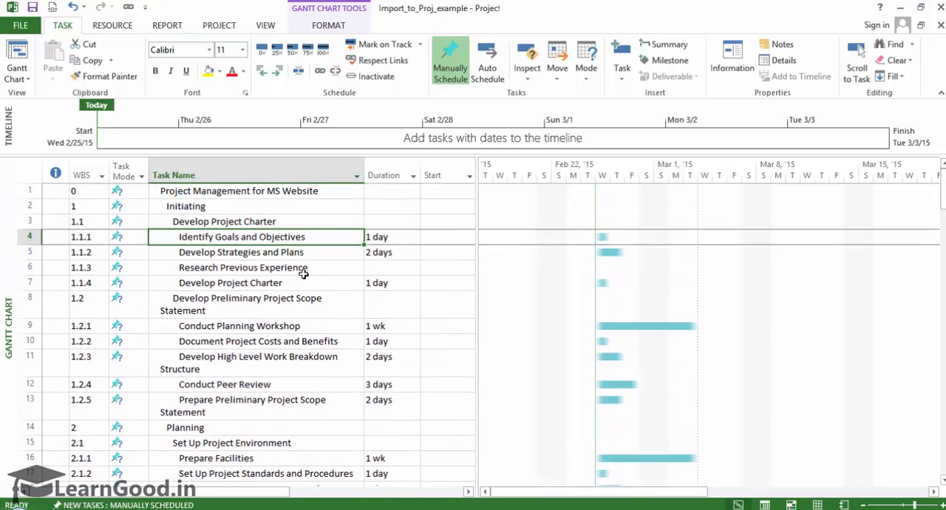
pyautogui.click(61, 190)
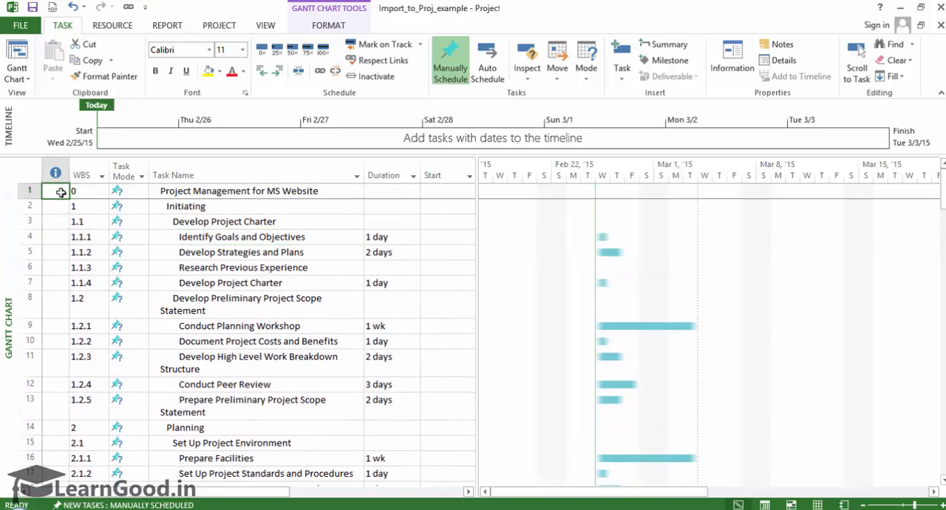